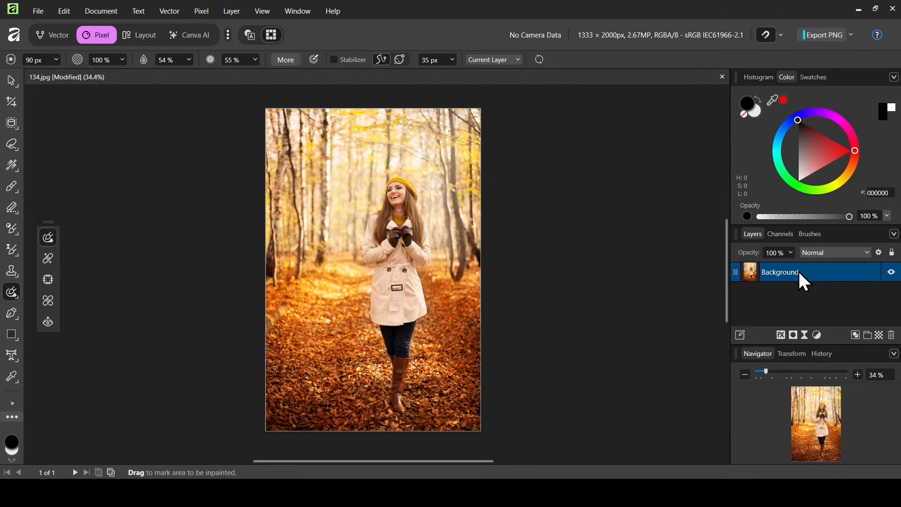
mouse_move(677, 244)
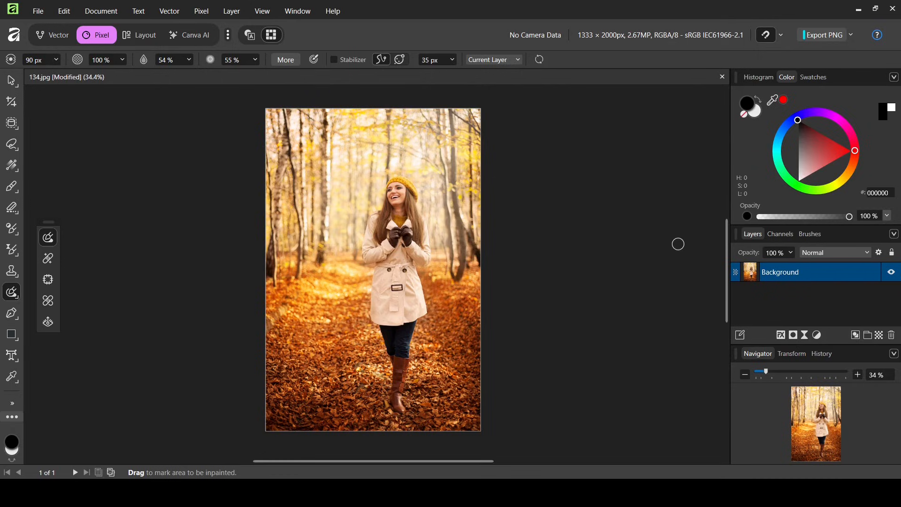
mouse_move(364, 171)
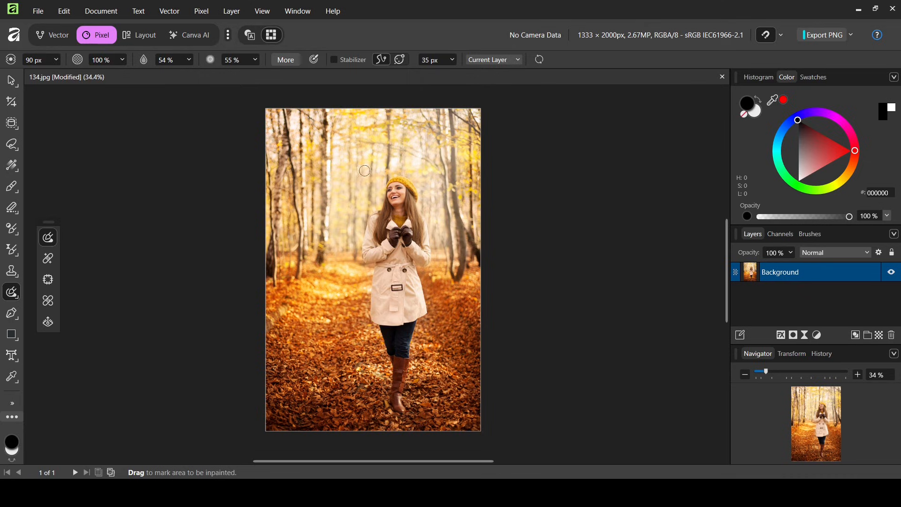
mouse_move(439, 236)
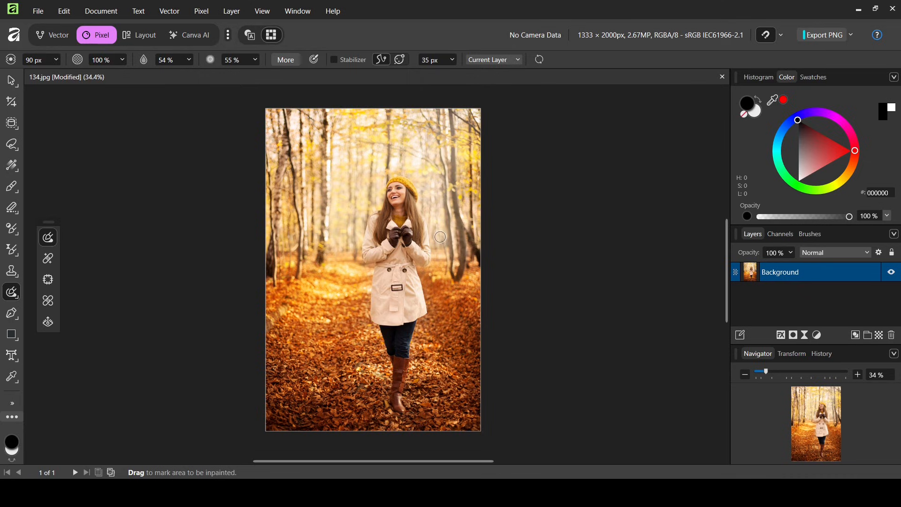
mouse_move(424, 411)
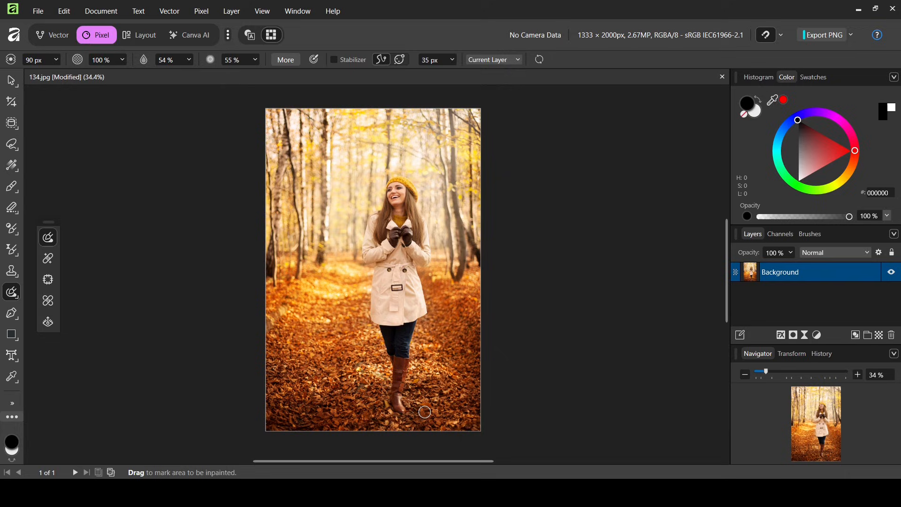
mouse_move(14, 159)
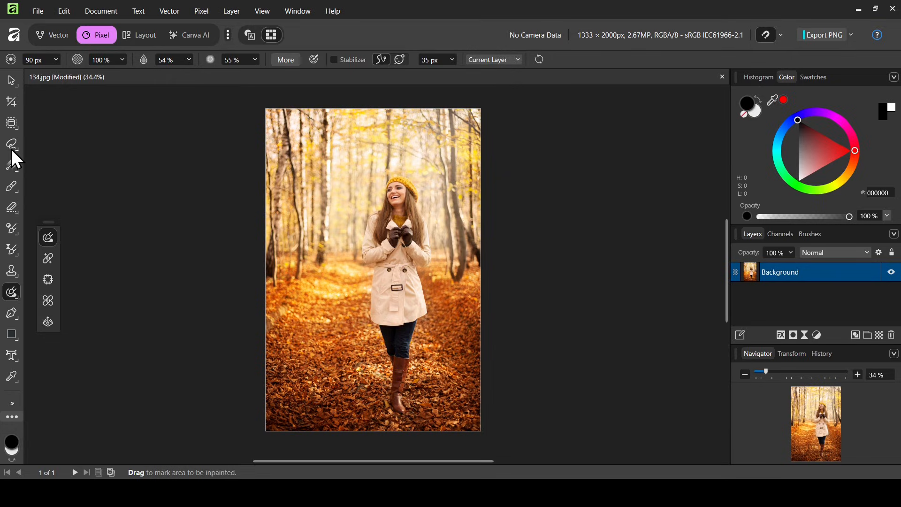
- Make the Freehand Selection Tool active from the marquee selection flyout
click(12, 144)
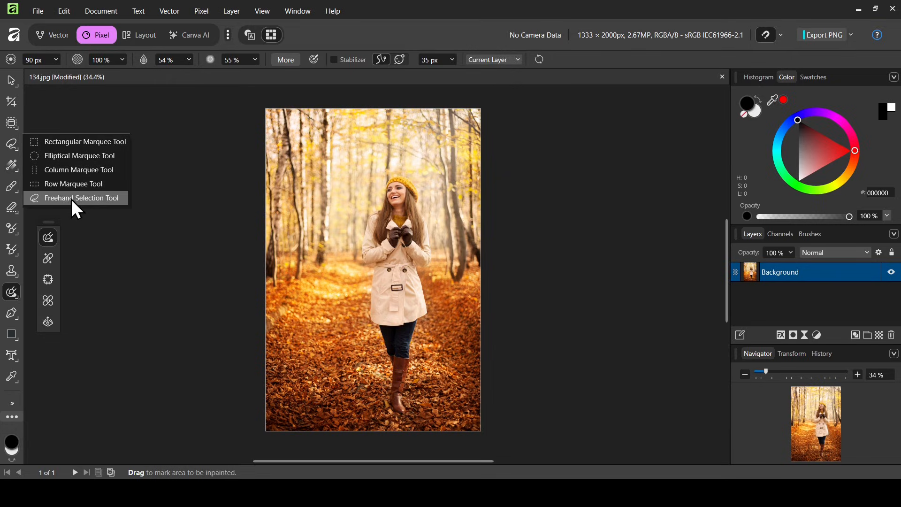
click(82, 198)
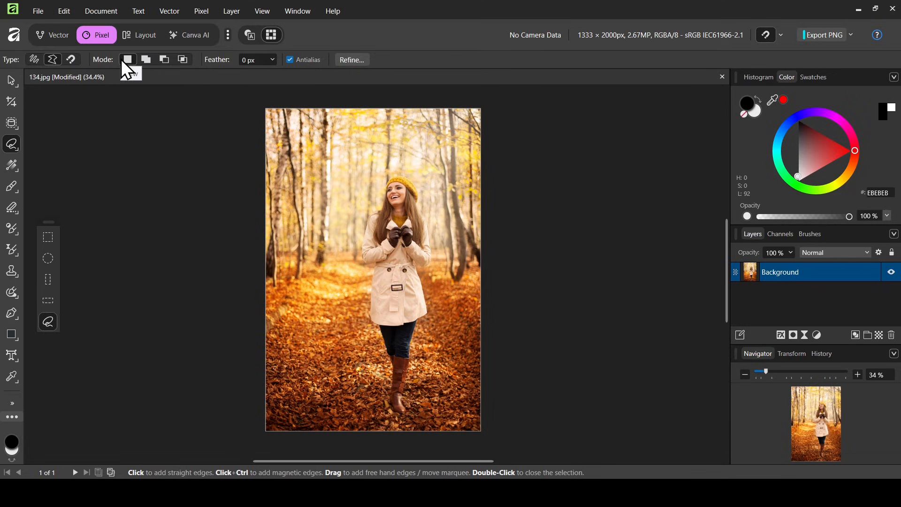
mouse_move(315, 76)
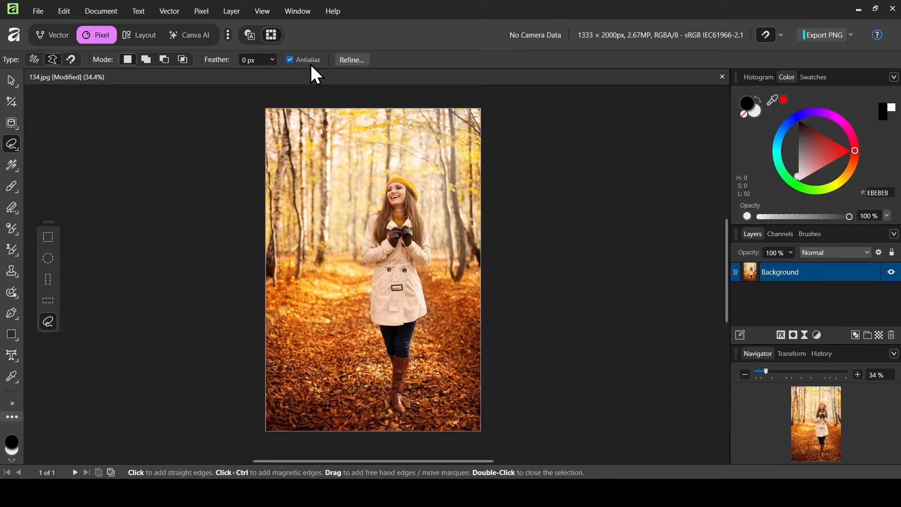
mouse_move(372, 187)
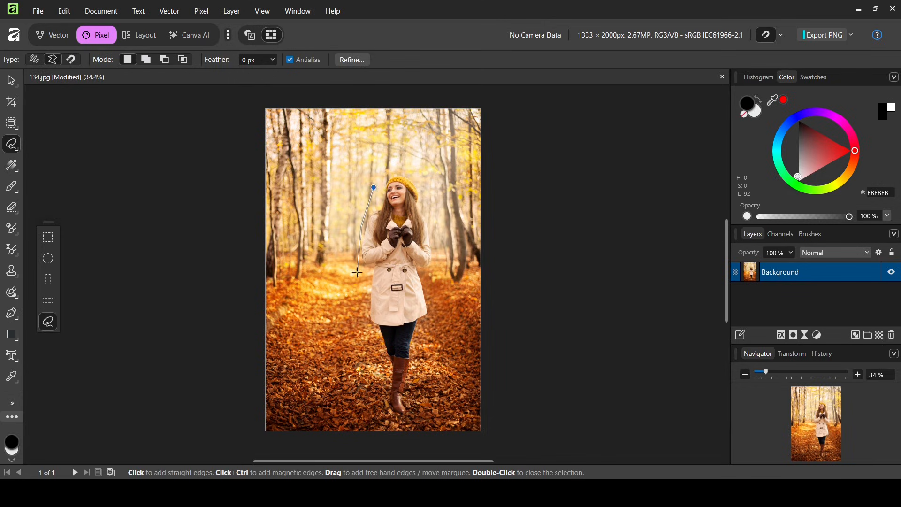
- Close the freehand outline around the woman, down her left leg, under her boots and up her right side
click(379, 376)
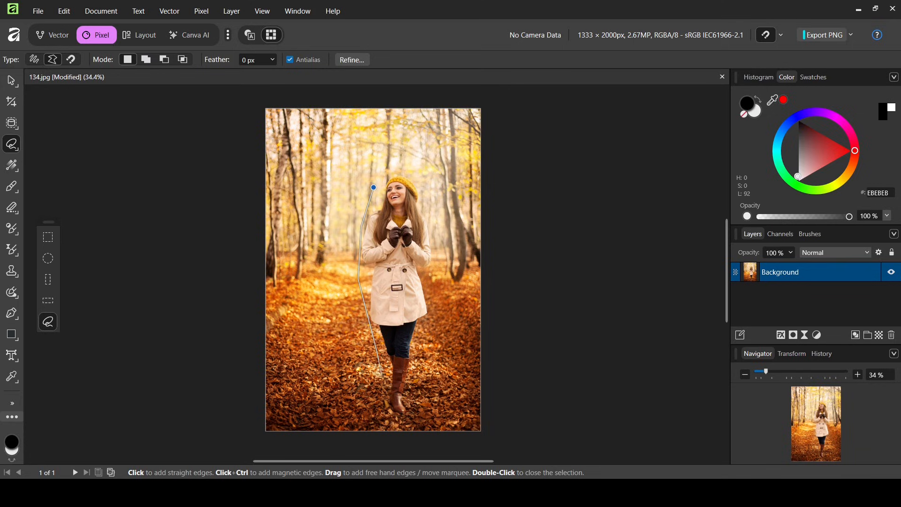
click(408, 424)
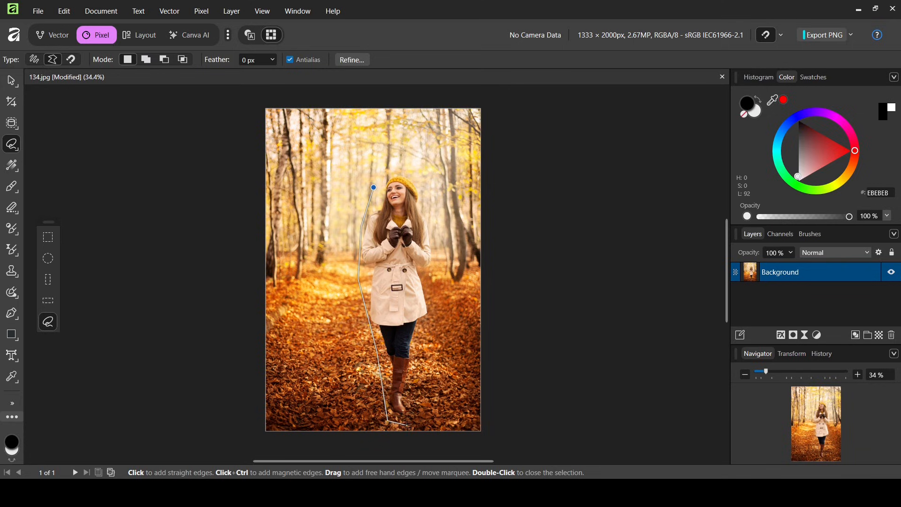
click(564, 397)
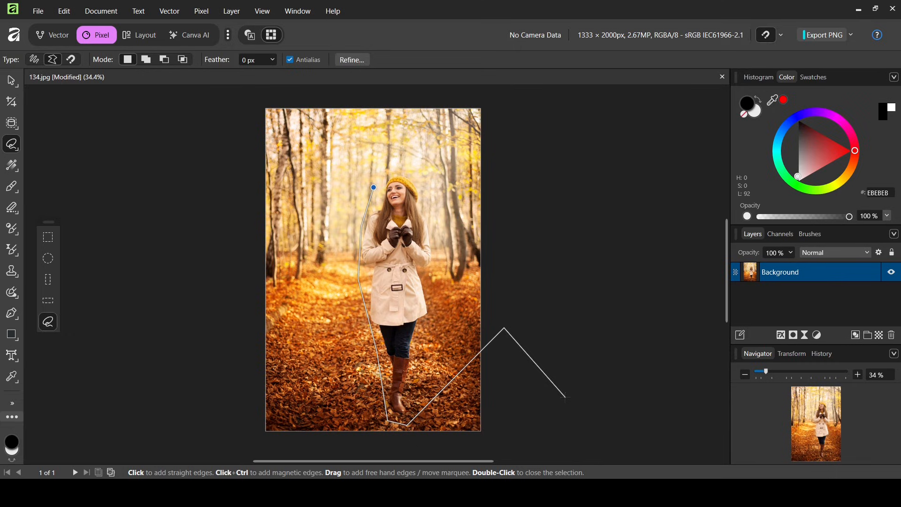
click(420, 361)
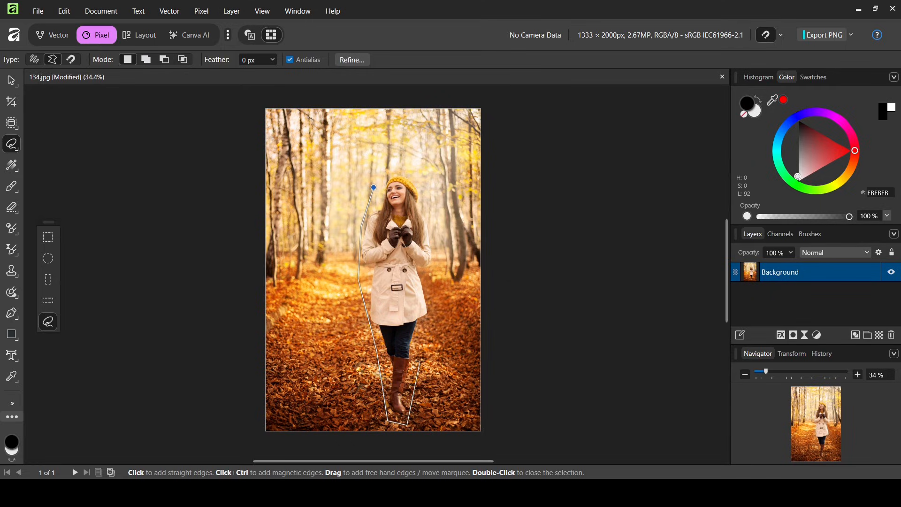
click(430, 244)
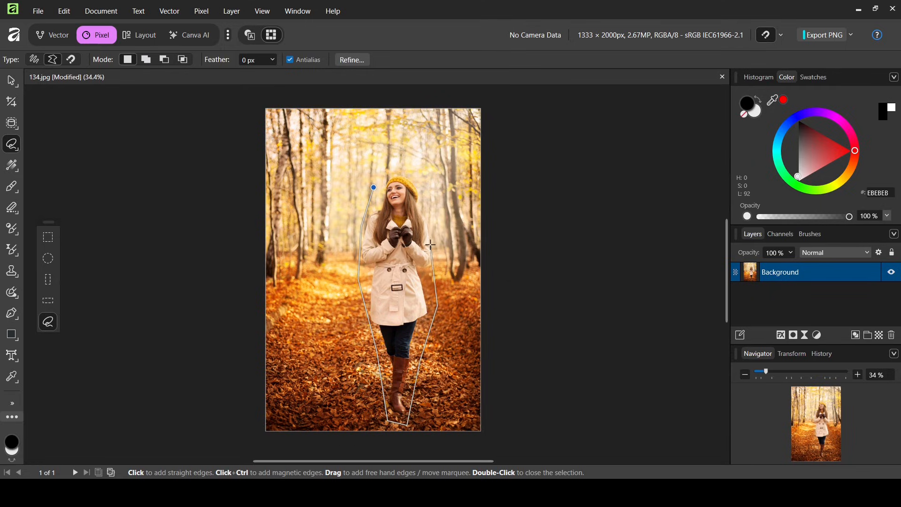
click(381, 167)
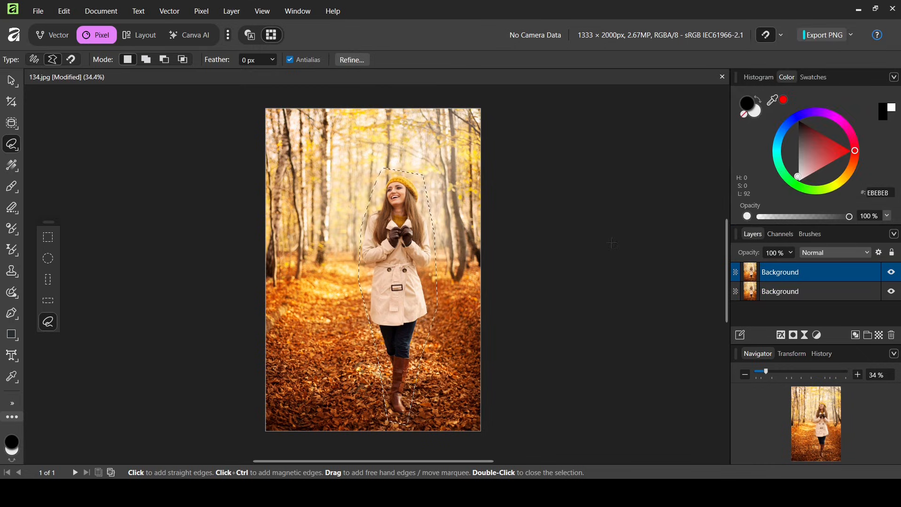
- Inpaint the selected woman with surrounding forest, then deselect the outline
click(201, 11)
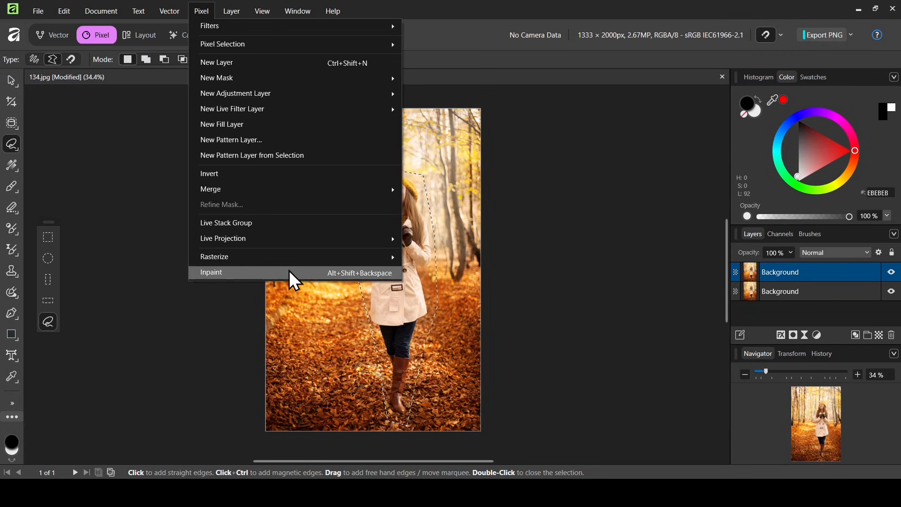
click(212, 272)
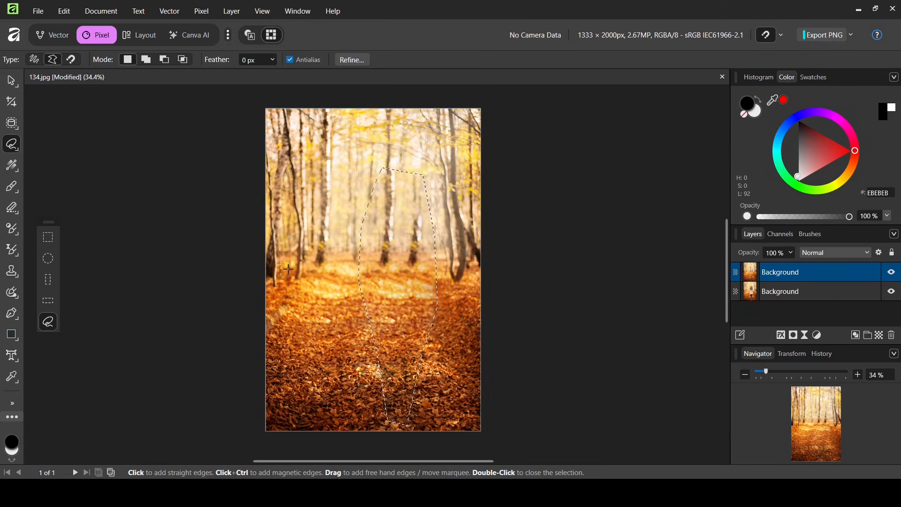
click(201, 11)
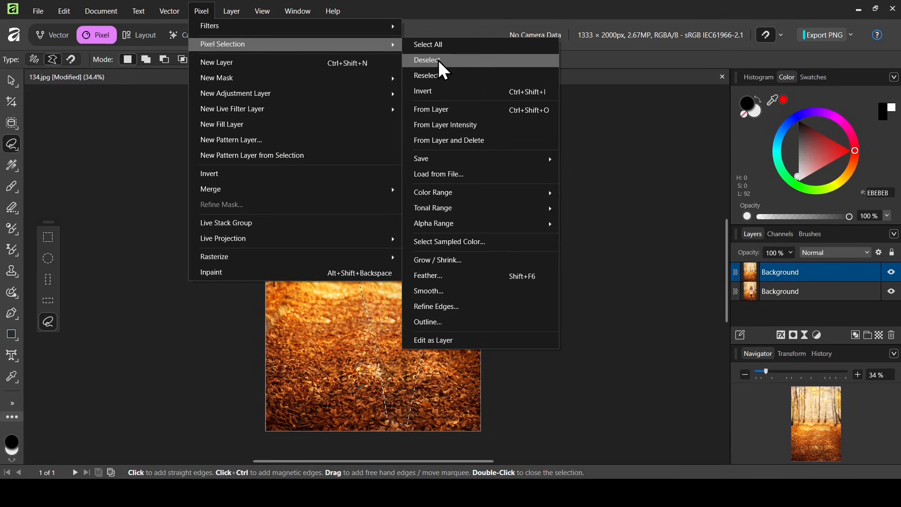
click(426, 60)
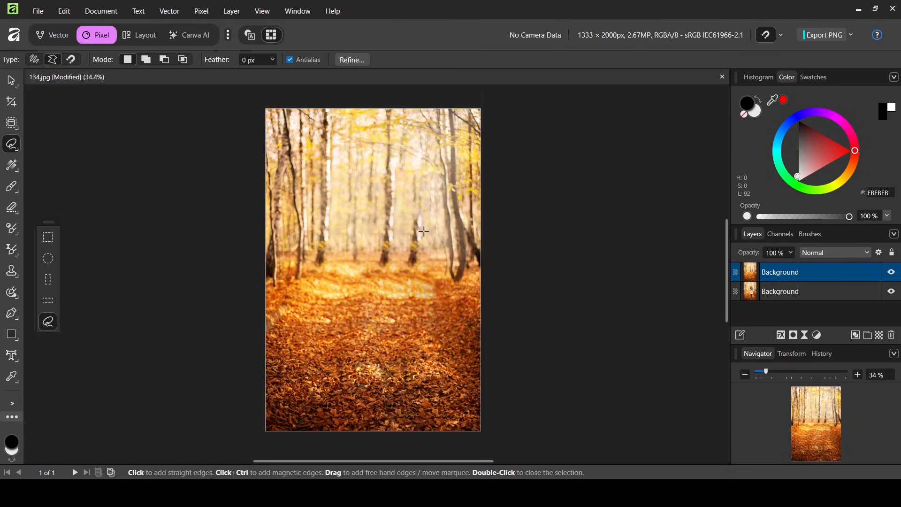
mouse_move(86, 263)
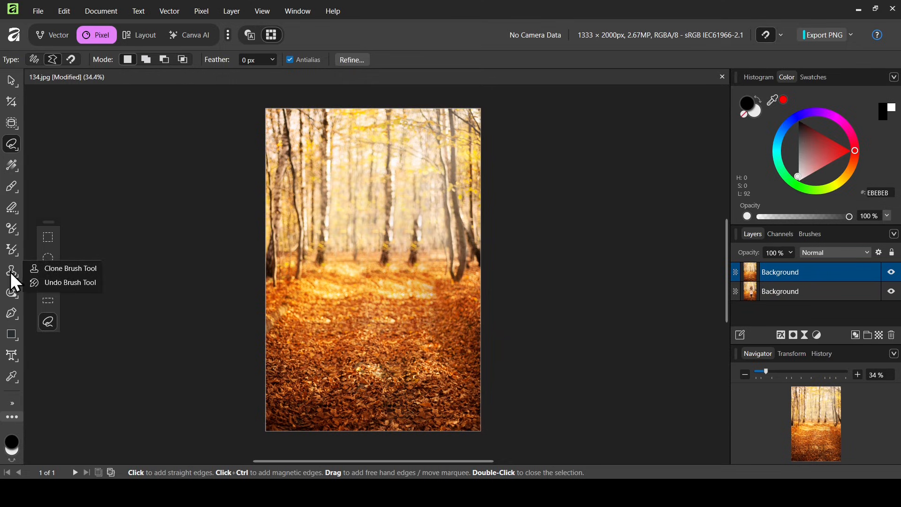
mouse_move(12, 292)
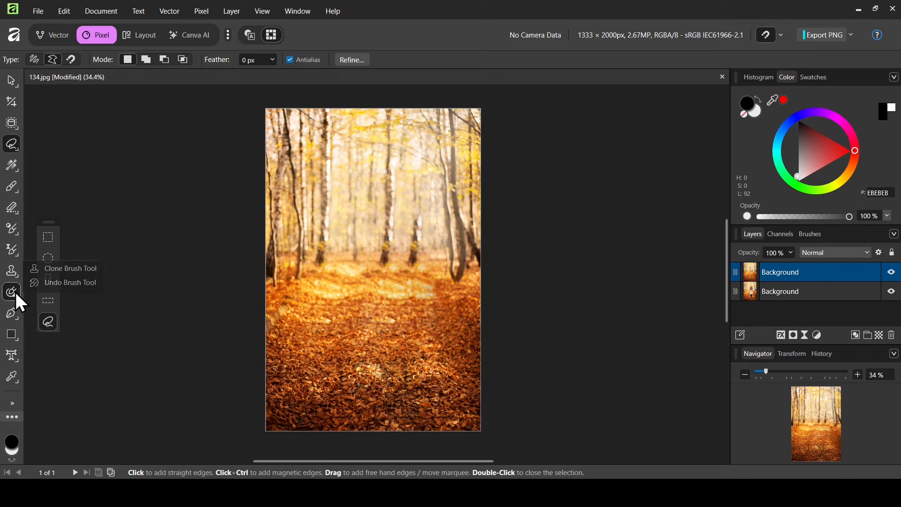
- Make the Inpainting Brush Tool active from the retouch tools flyout
click(11, 292)
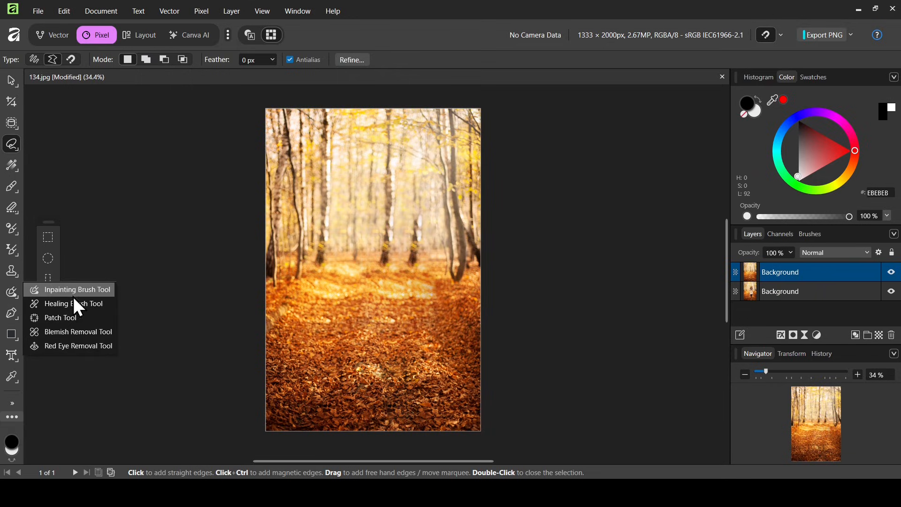
mouse_move(81, 295)
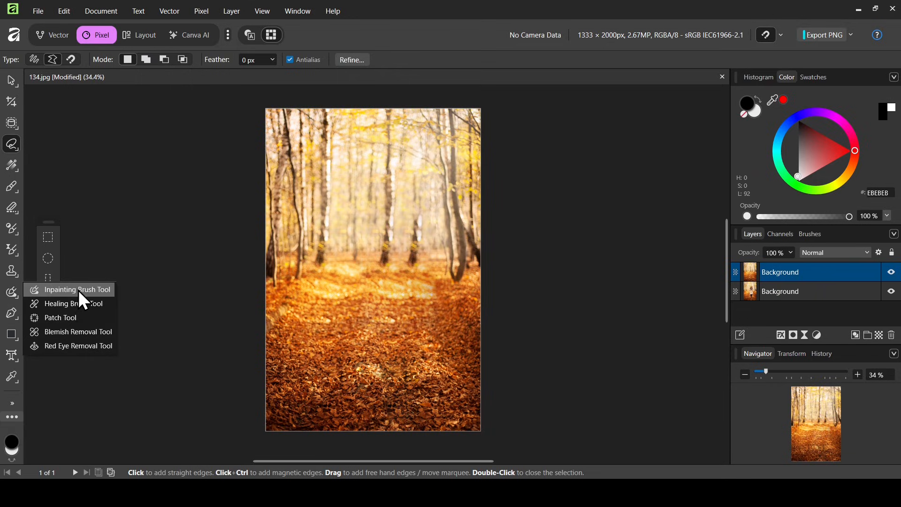
click(77, 289)
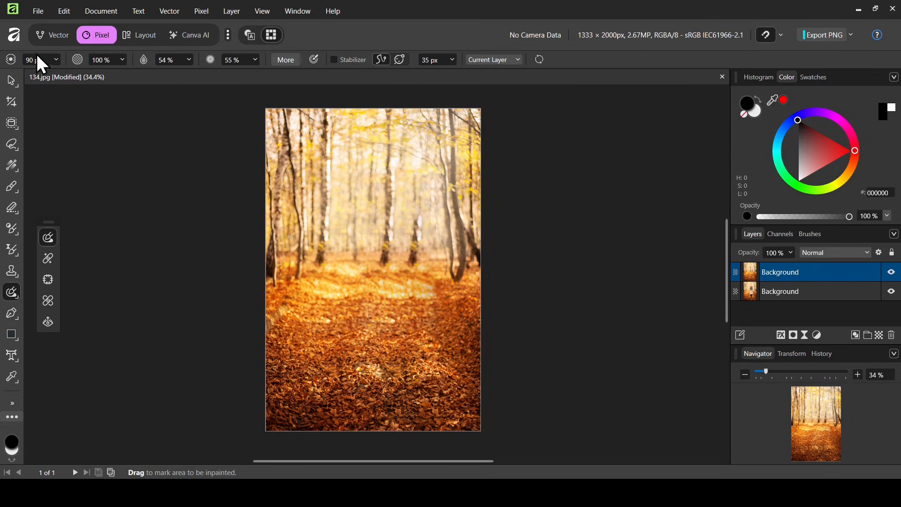
mouse_move(419, 216)
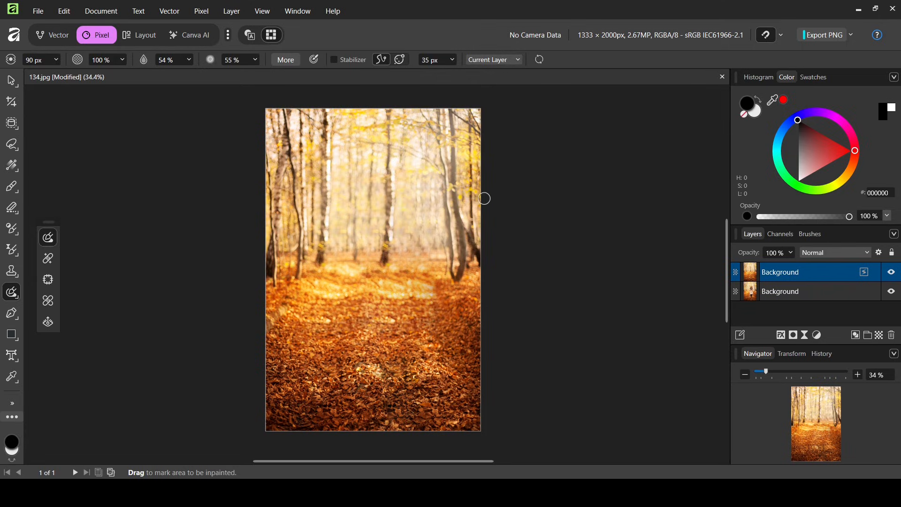
mouse_move(813, 260)
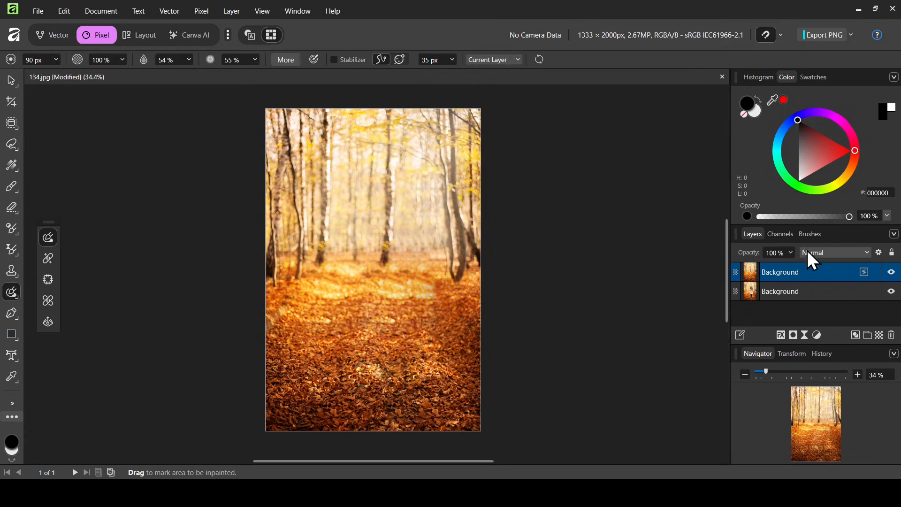